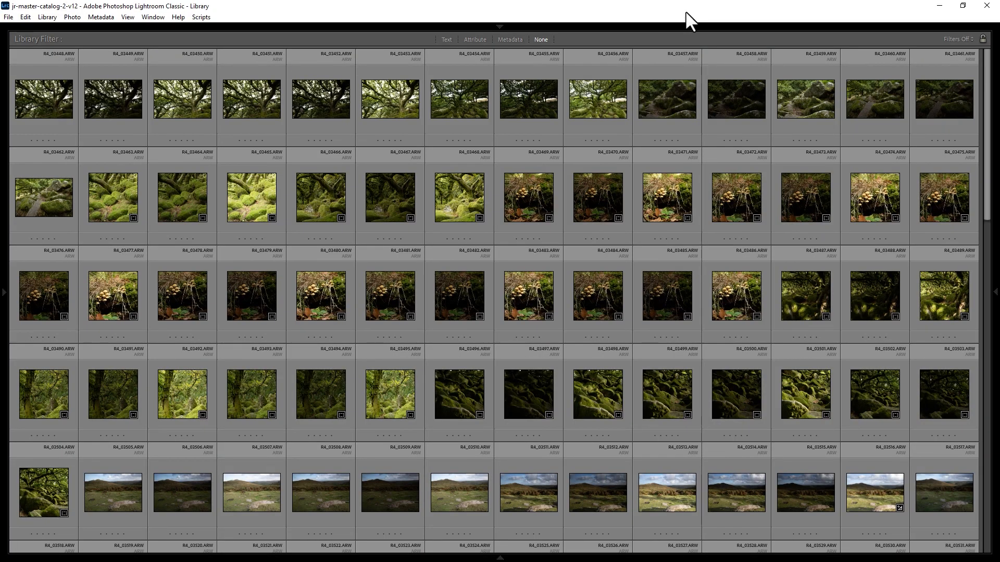
mouse_move(645, 22)
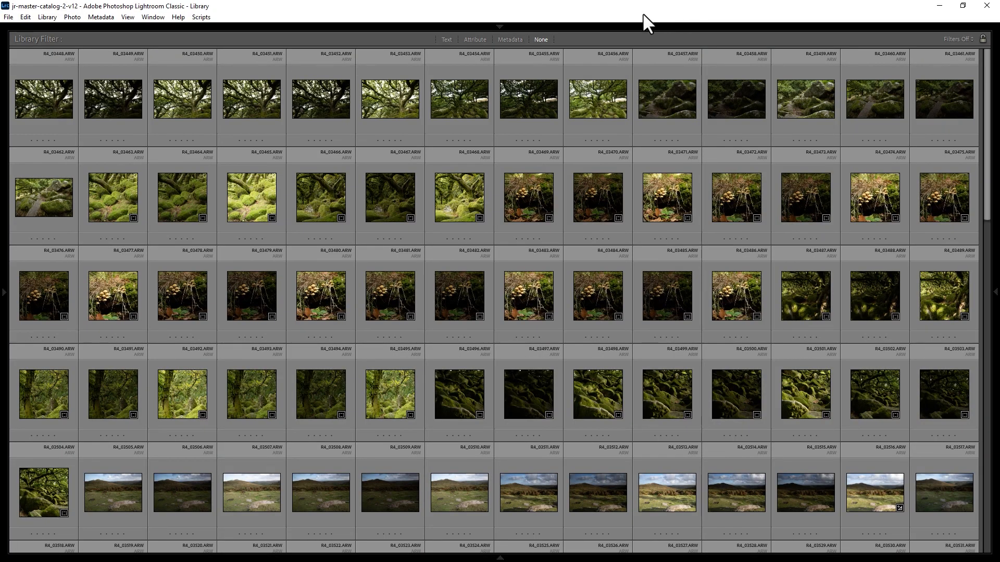
mouse_move(561, 165)
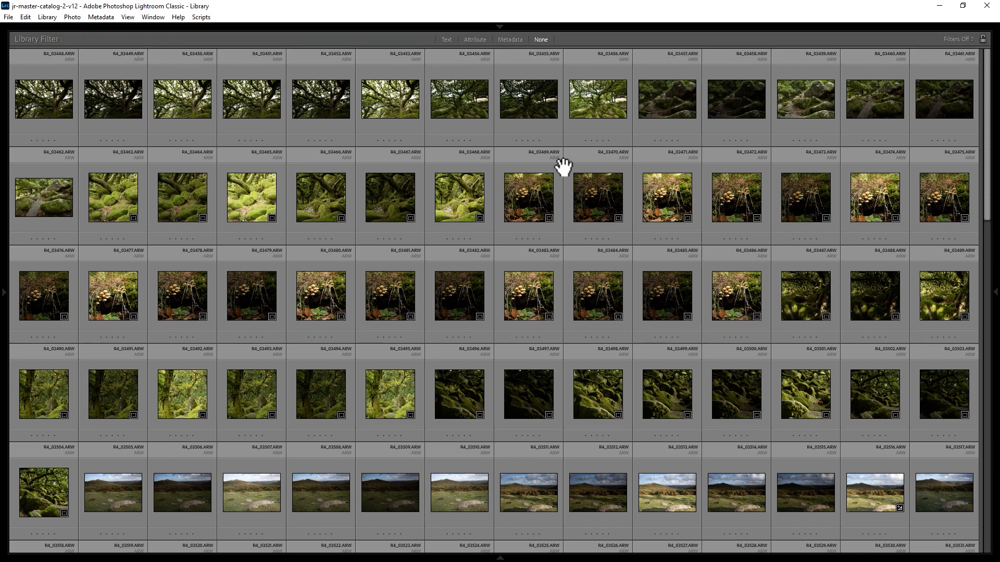
mouse_move(141, 32)
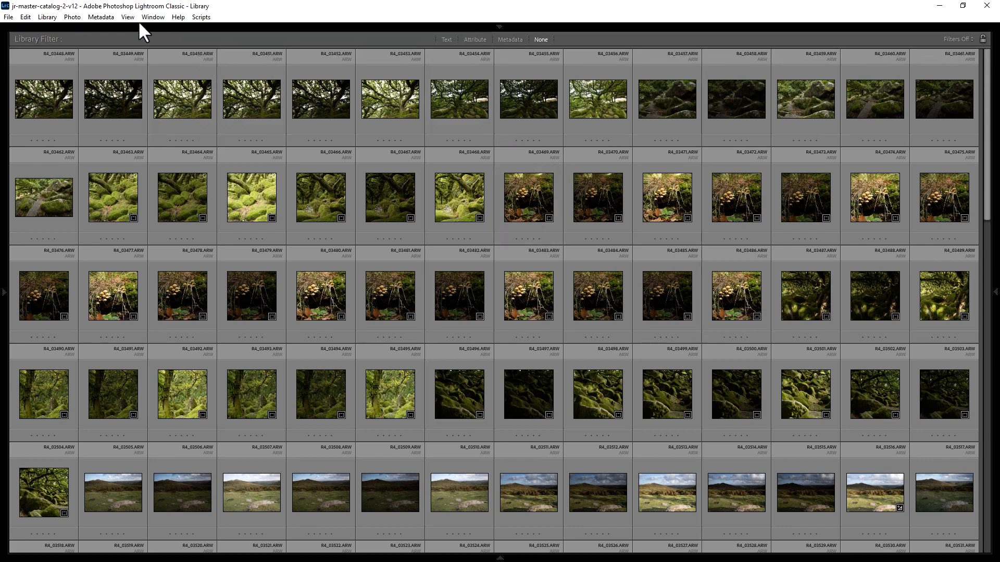
- Sort the Library grid by Edit Time from the View > Sort menu
click(127, 17)
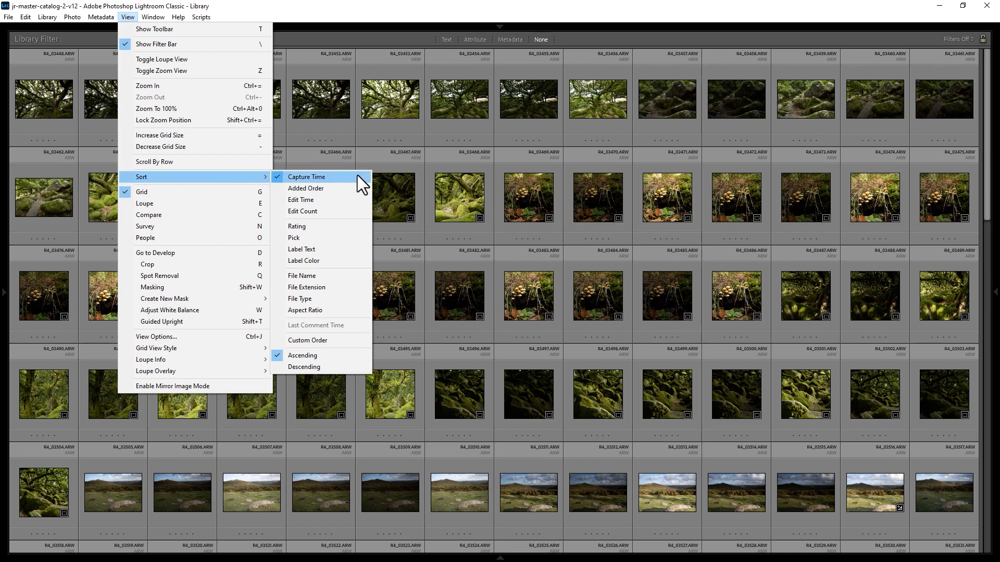
click(306, 367)
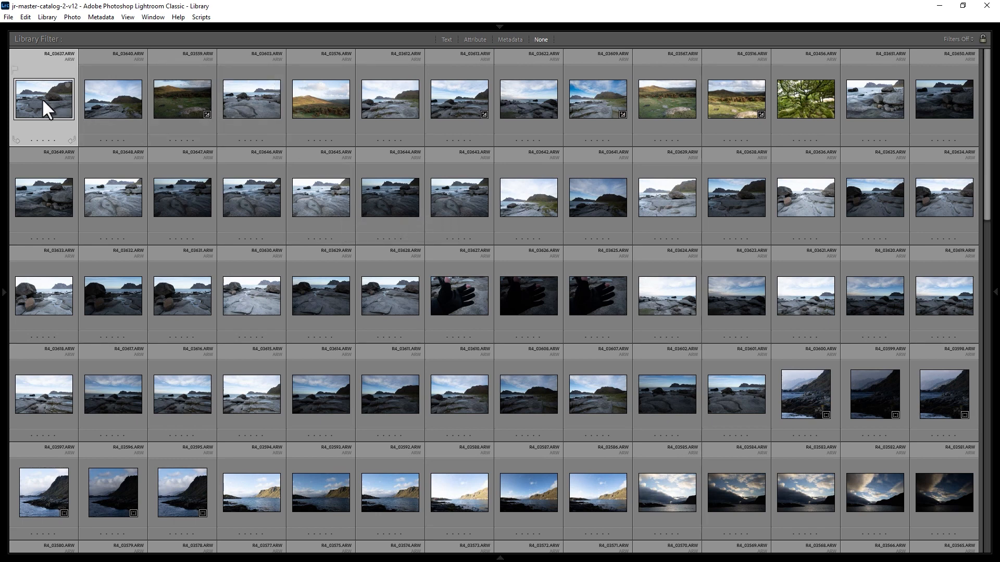
mouse_move(112, 198)
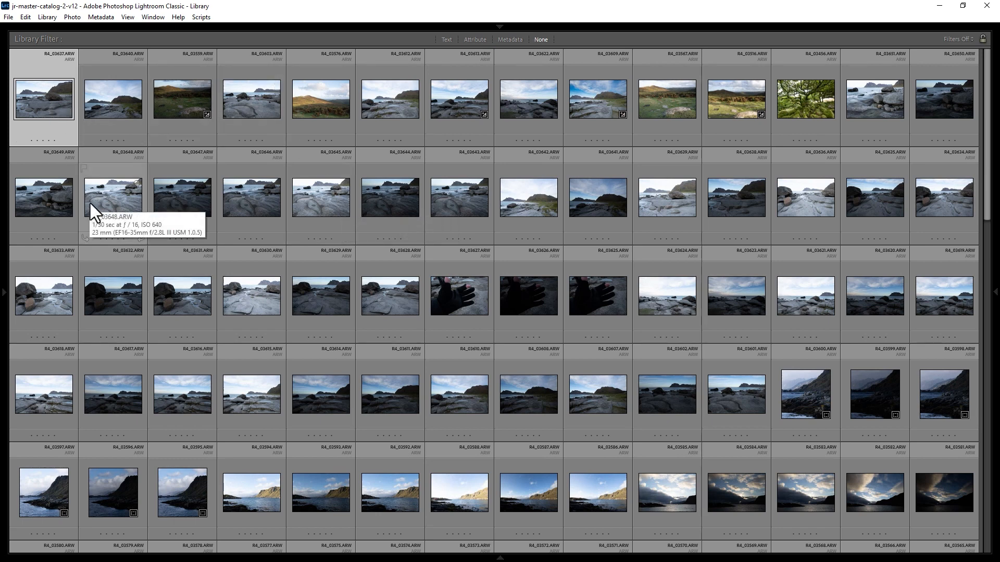
- Sort the grid by Aspect Ratio and scroll through the square-first results
click(127, 17)
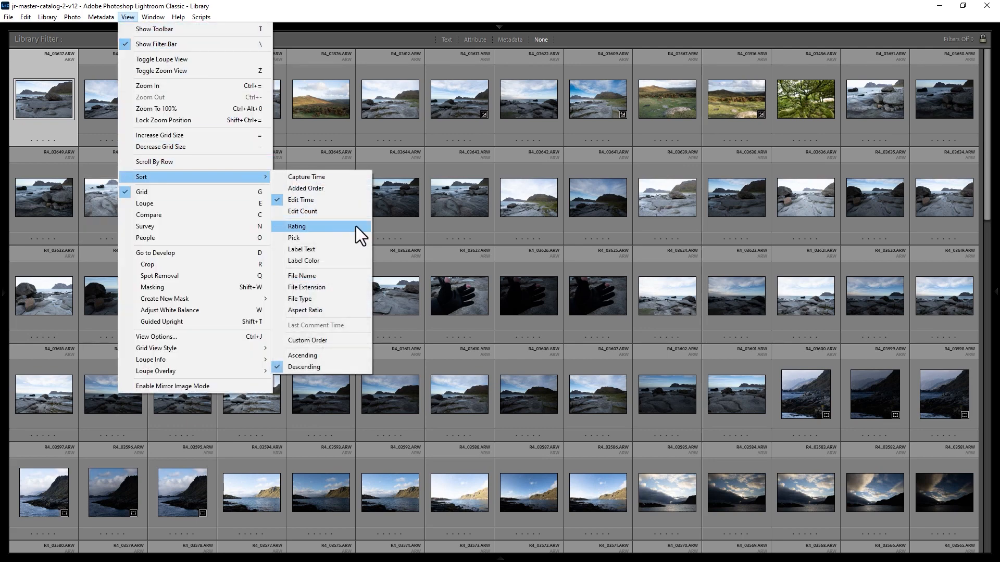
mouse_move(366, 238)
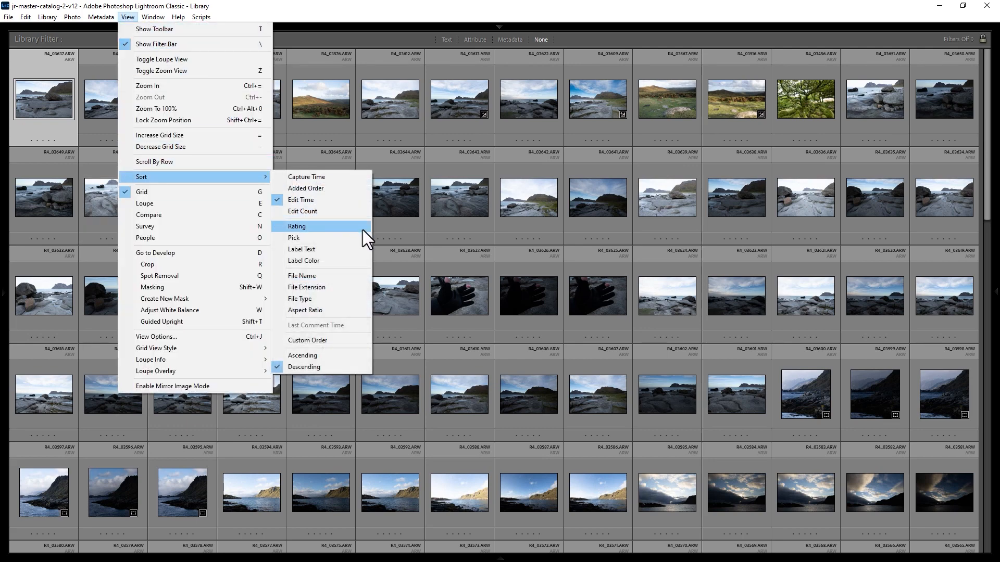
mouse_move(363, 264)
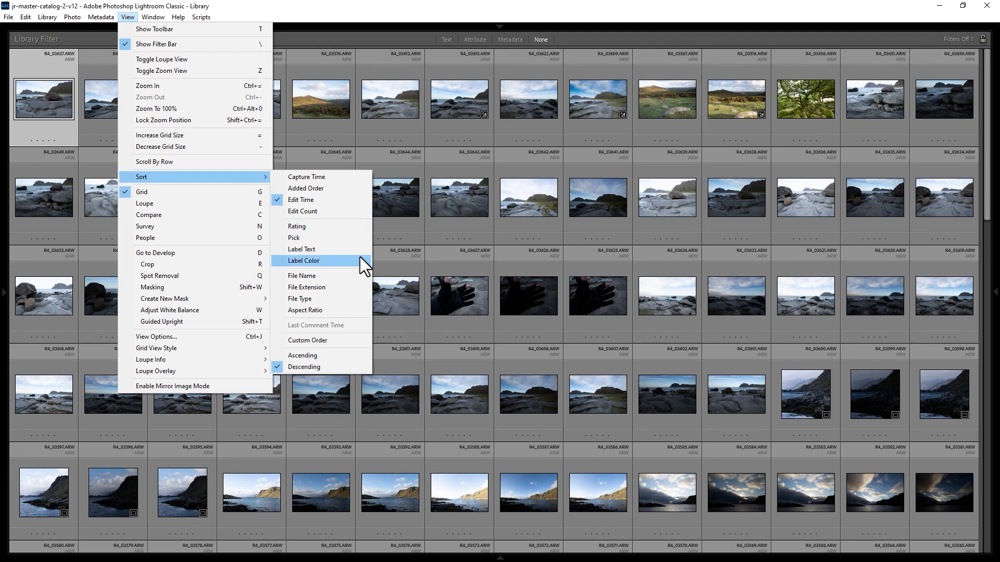
mouse_move(298, 299)
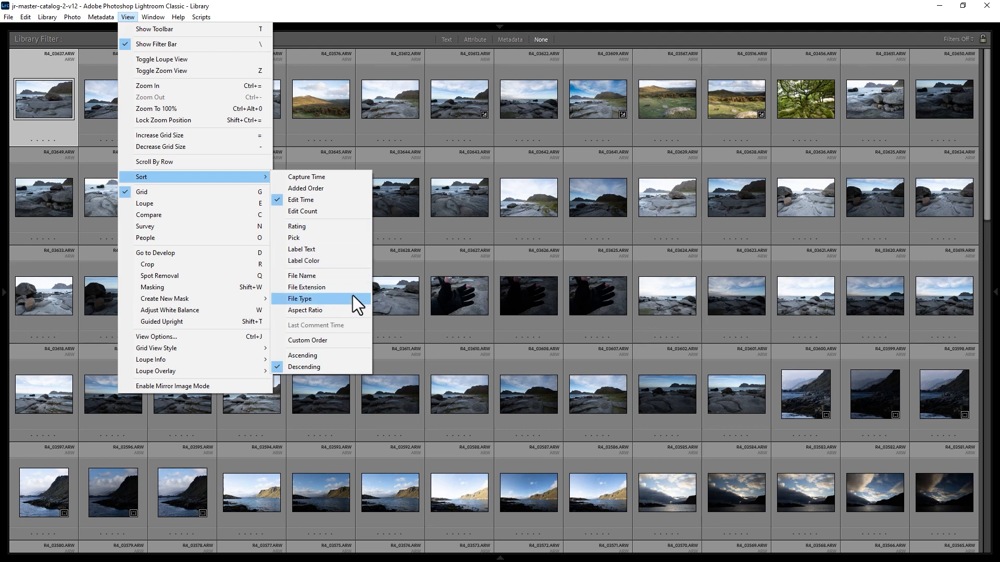
mouse_move(305, 310)
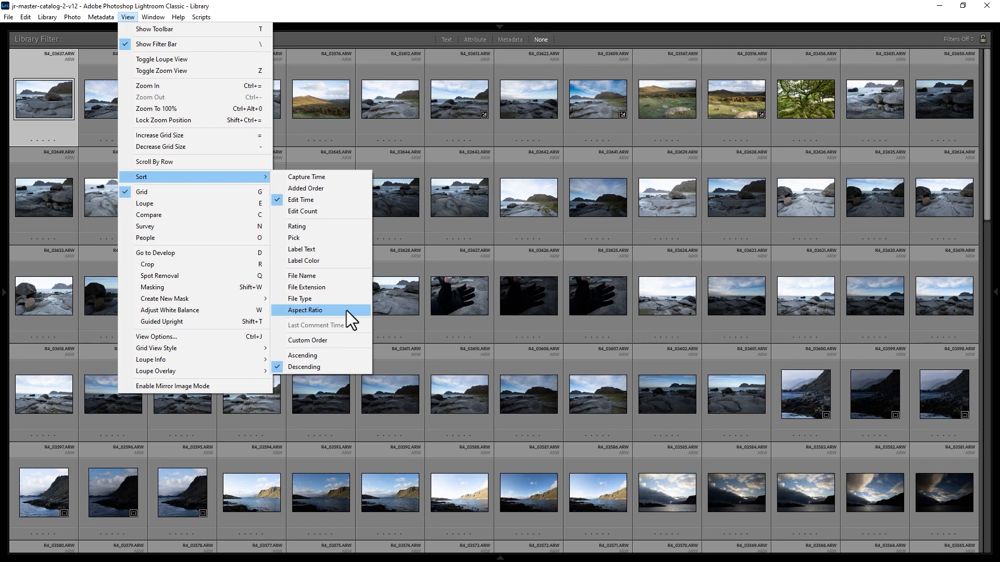
click(305, 310)
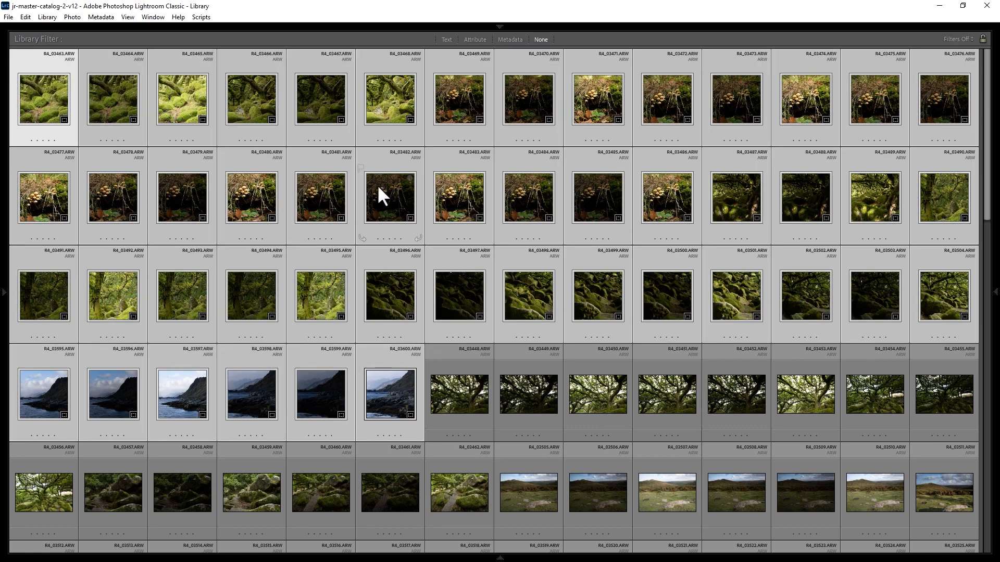
scroll(down, 3)
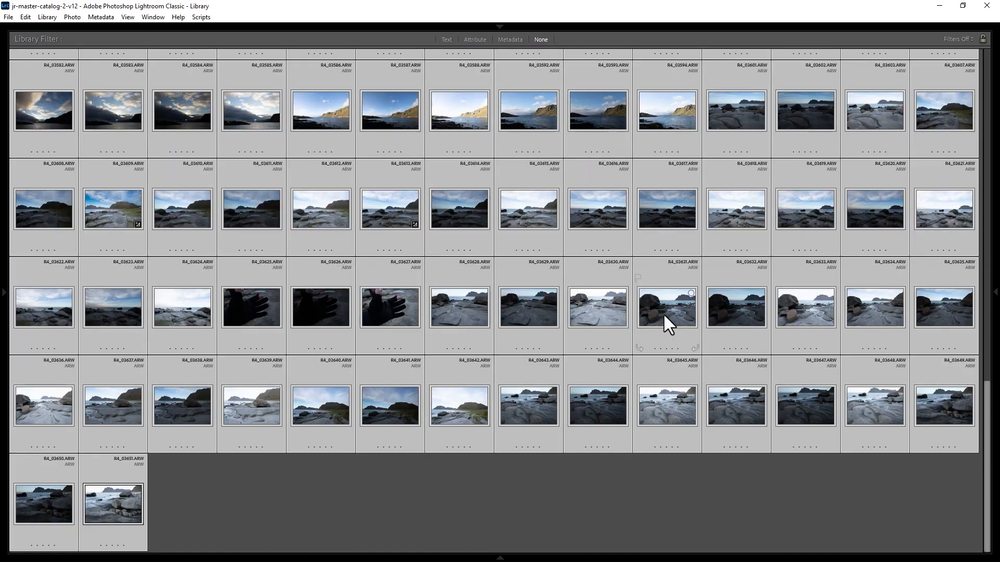
scroll(down, 3)
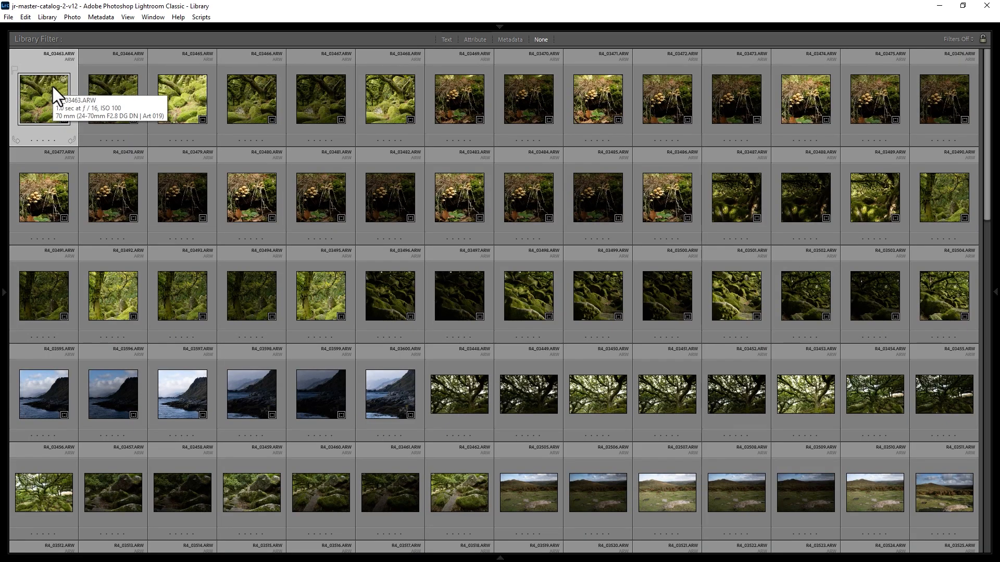
click(127, 17)
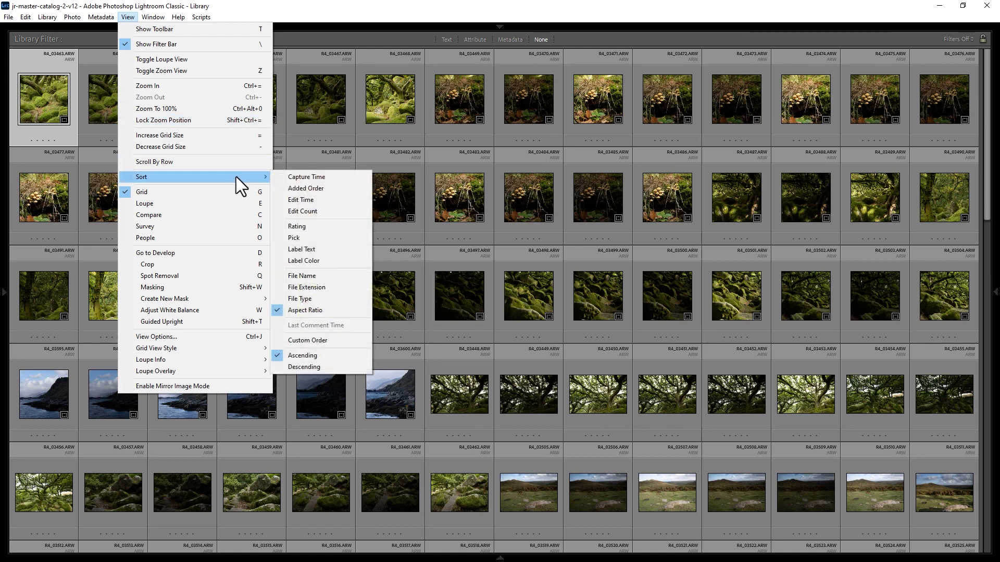
mouse_move(303, 367)
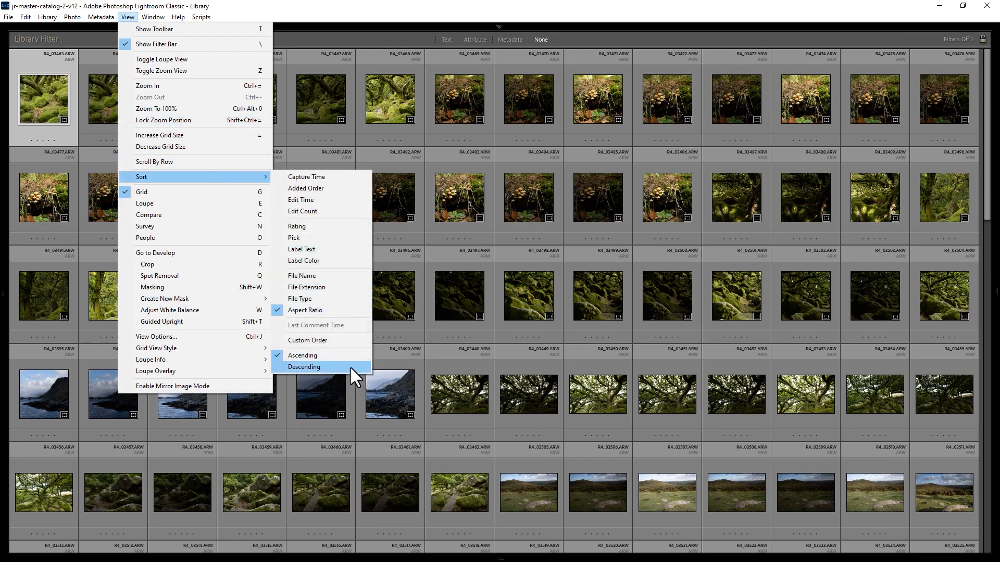
- Flip the sort to Descending, then switch the sort field back to Edit Time
click(304, 367)
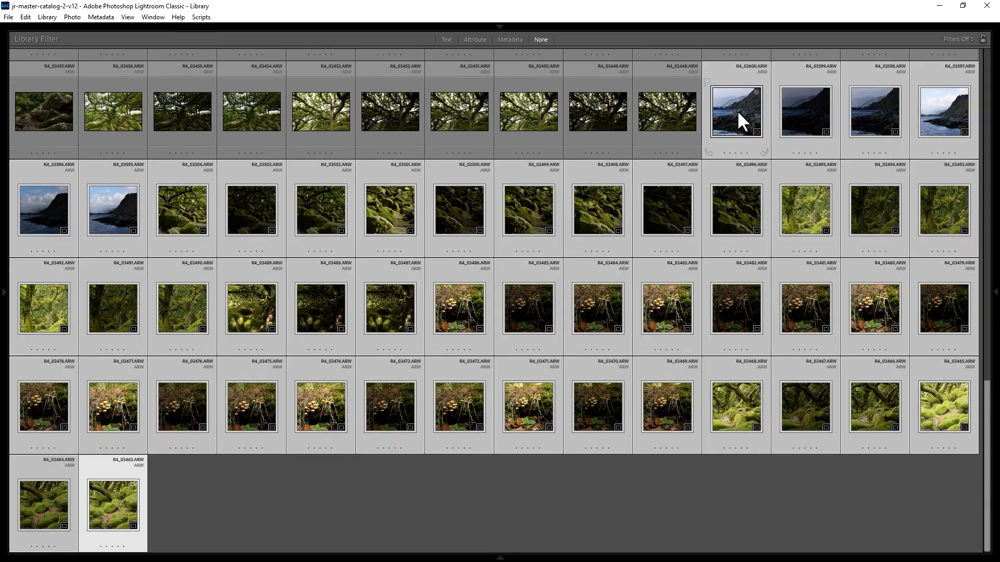
click(127, 17)
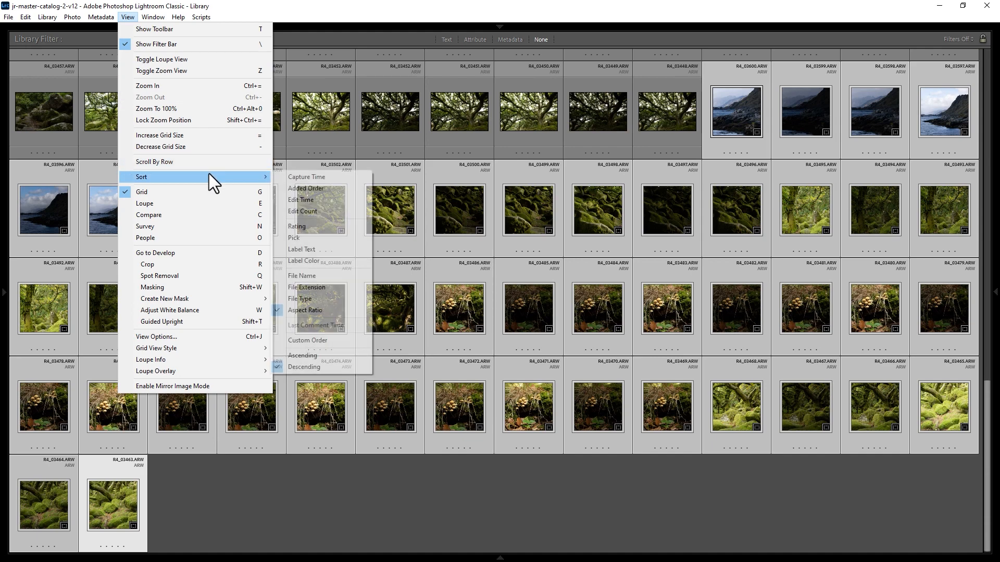
mouse_move(331, 200)
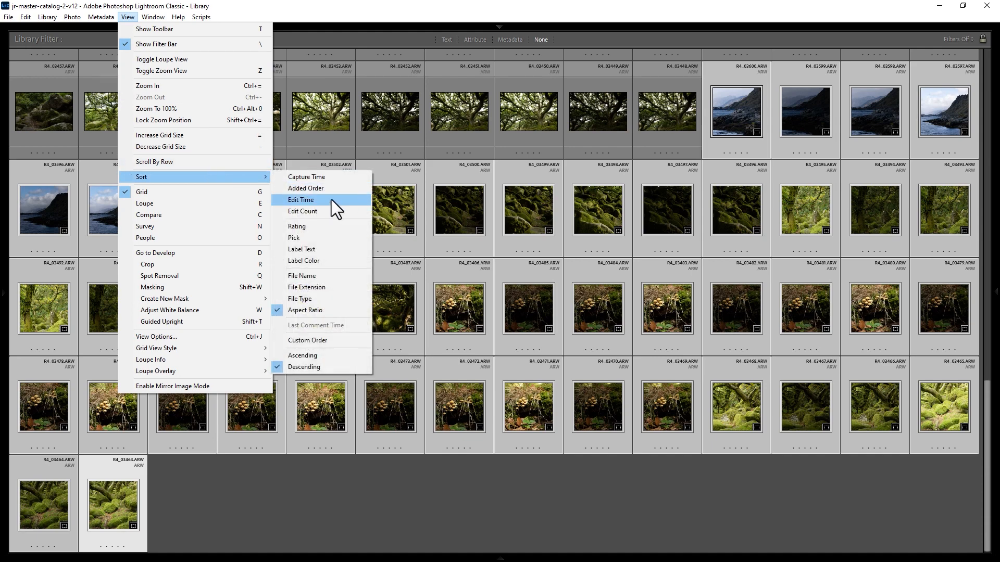
click(306, 188)
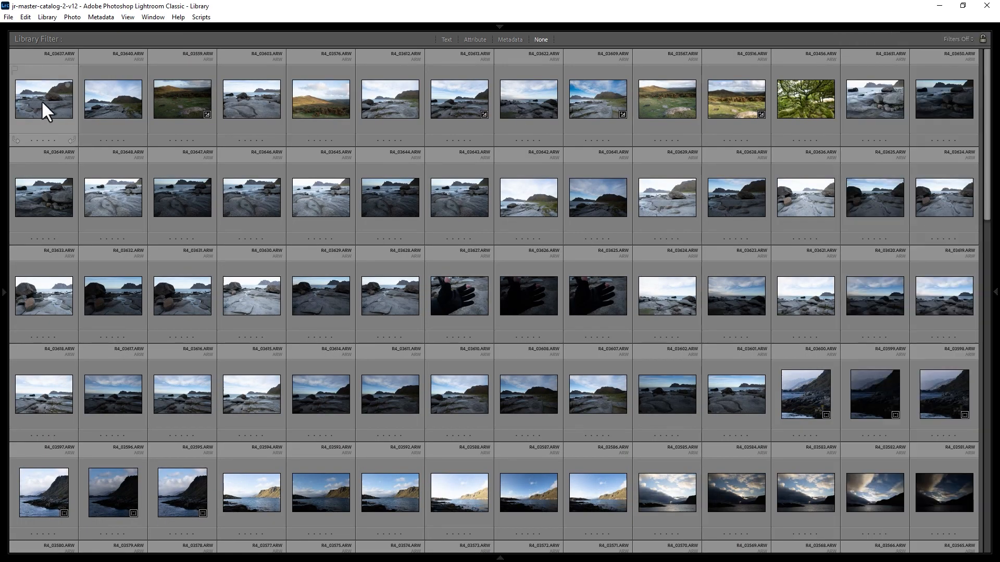
click(127, 16)
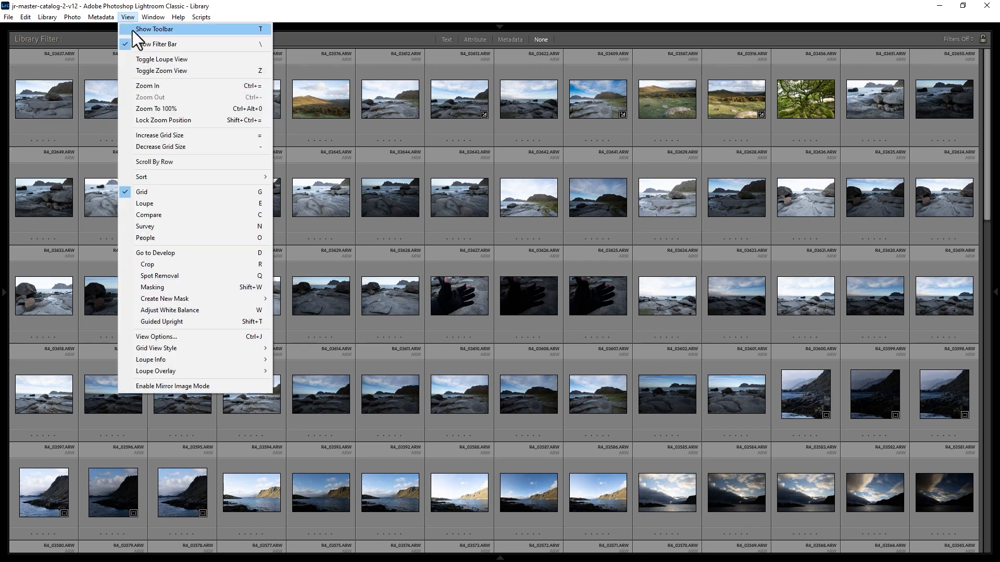
mouse_move(141, 177)
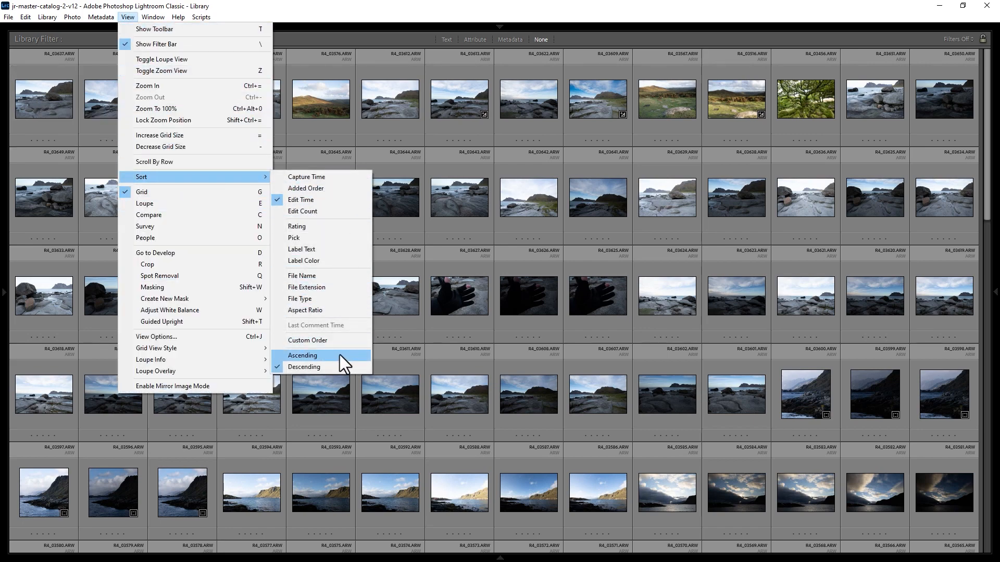
- Set the sort direction to Ascending and scroll to the newest edits at the bottom
click(302, 355)
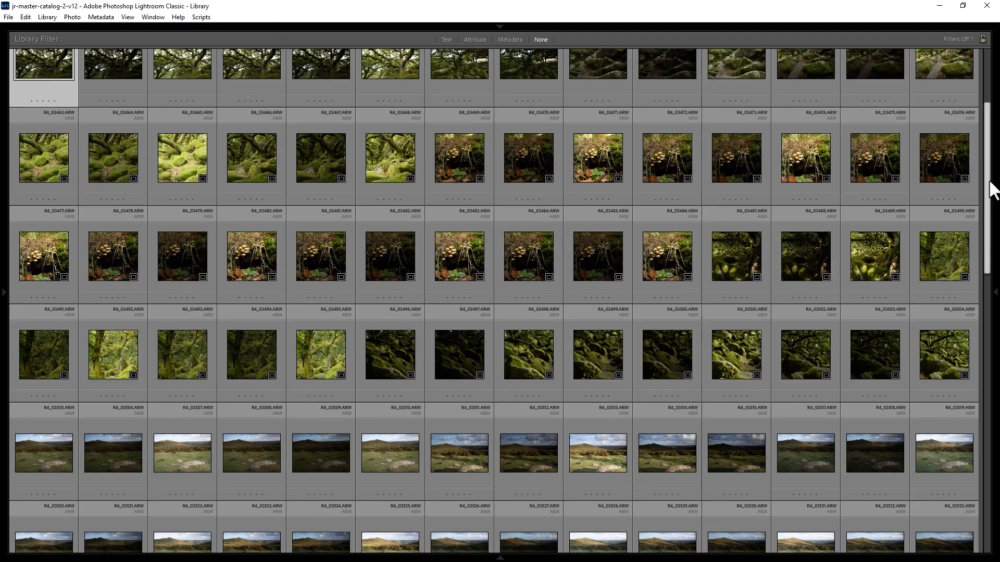
scroll(down, 3)
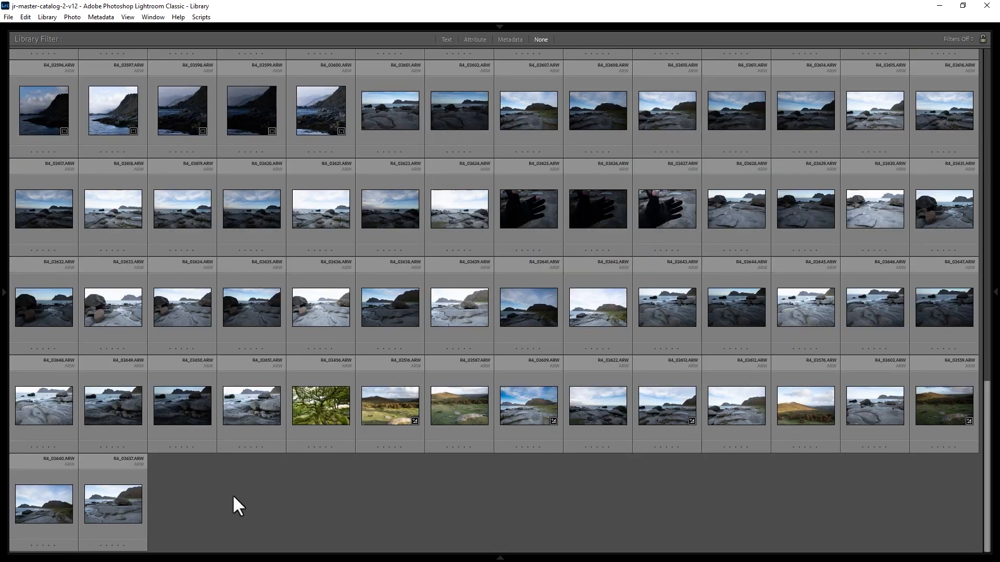